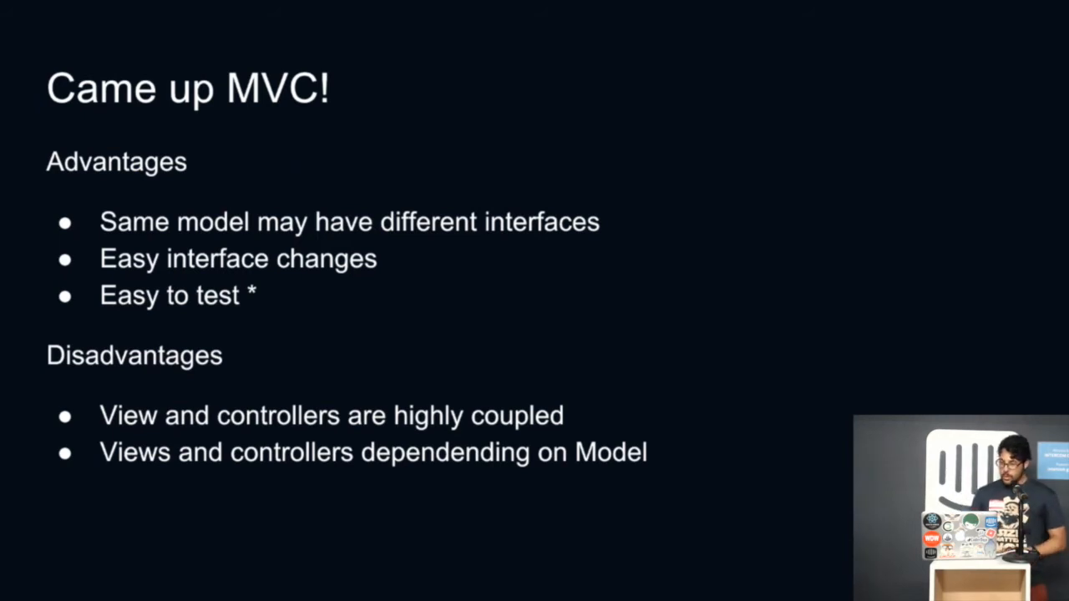
Advance past the 'When and When not' MVC slide to the 'SAM to rescue' diagram slide
{"action": "key", "text": "Right"}
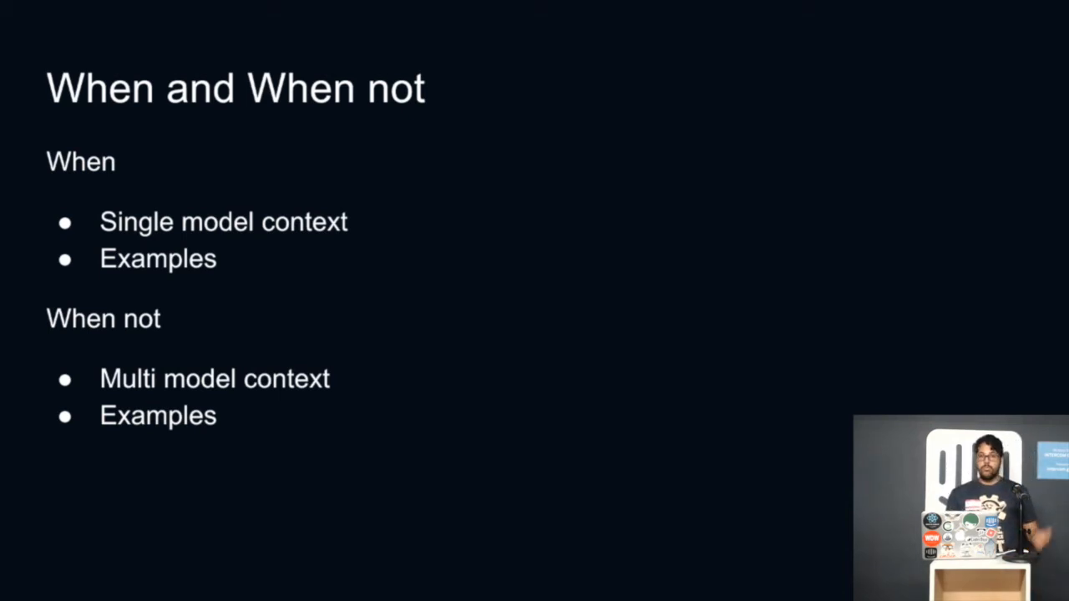
{"action": "key", "text": "Right"}
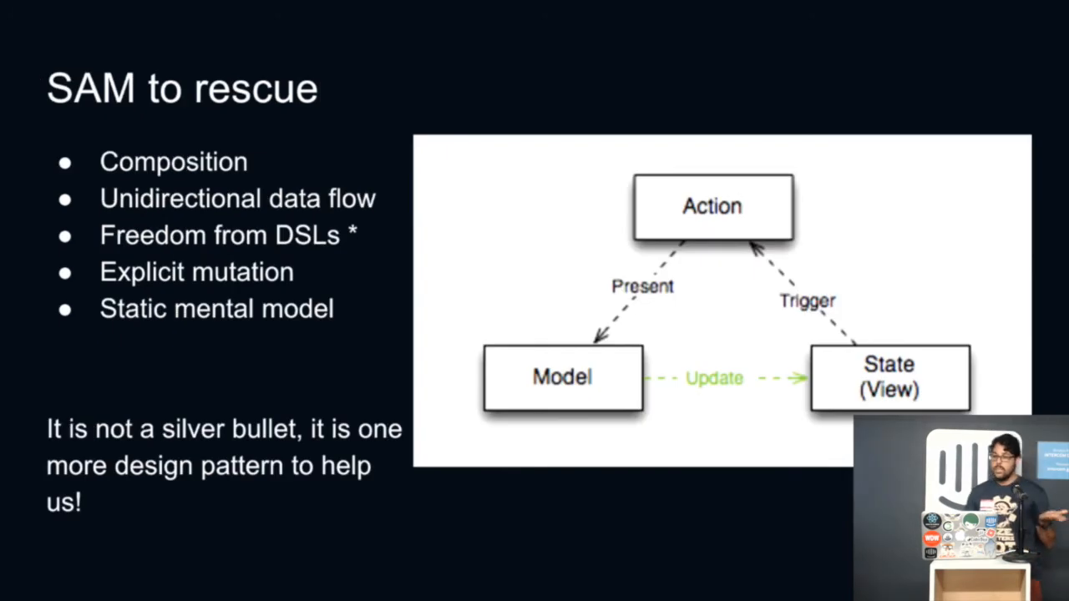